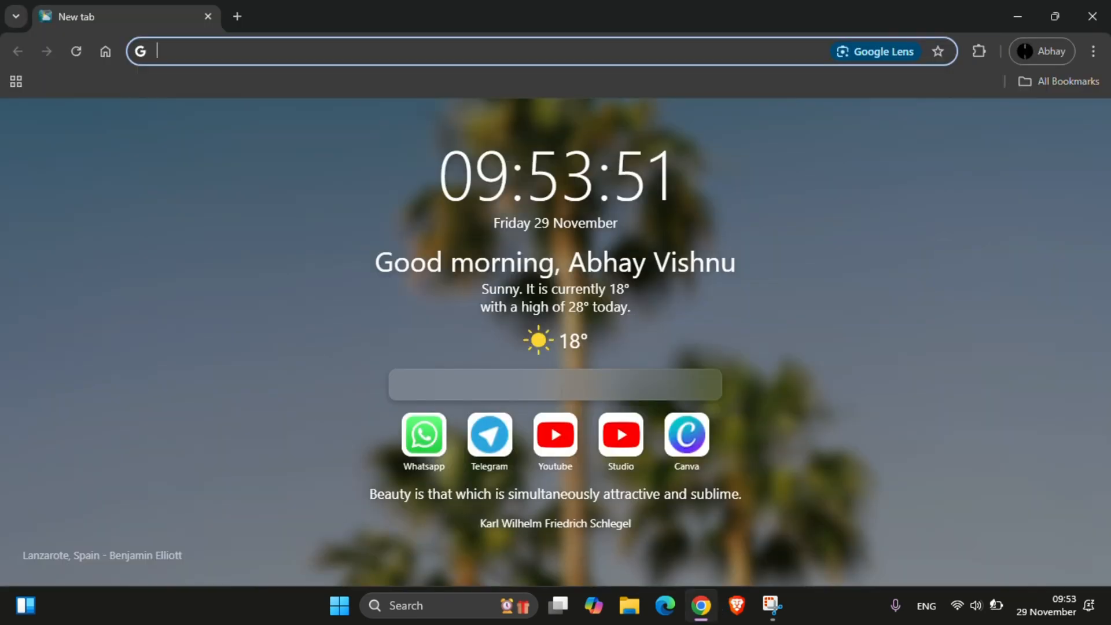
Find Material You NewTab in the Chrome Web Store and add the extension to Chrome
{"action": "type", "text": "chrome webstore"}
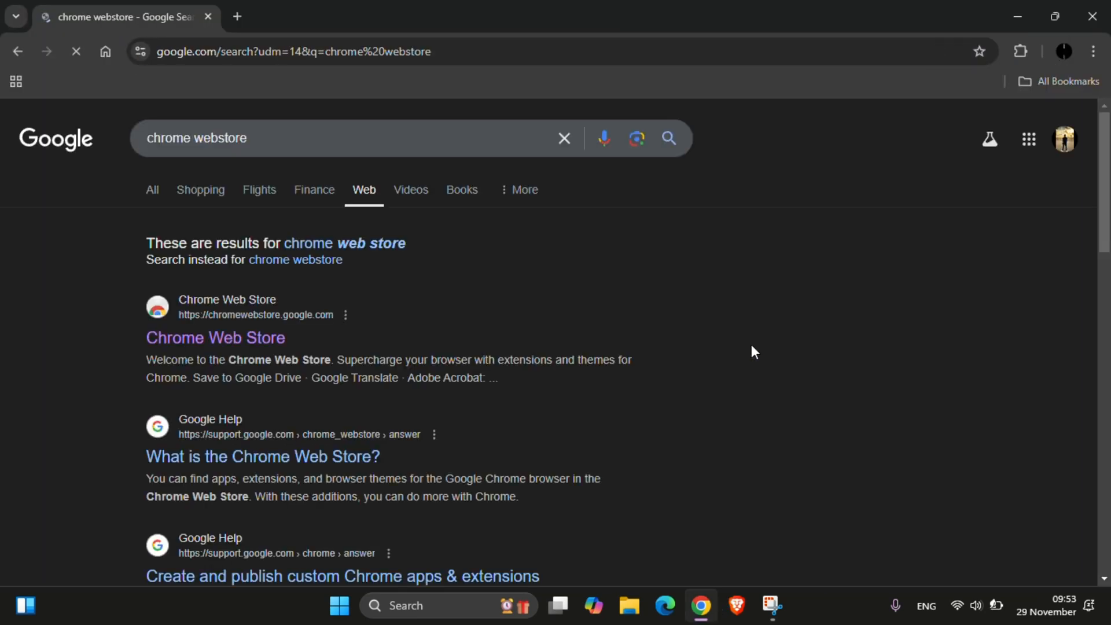
{"action": "left_click", "coordinate": [215, 337]}
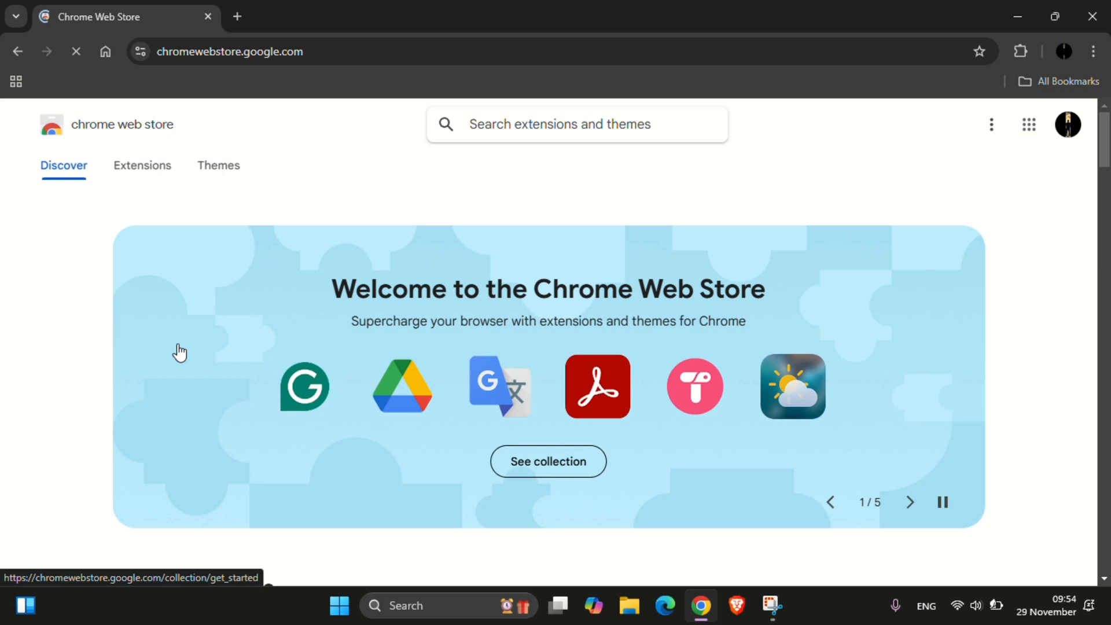
{"action": "type", "text": "material you newtab"}
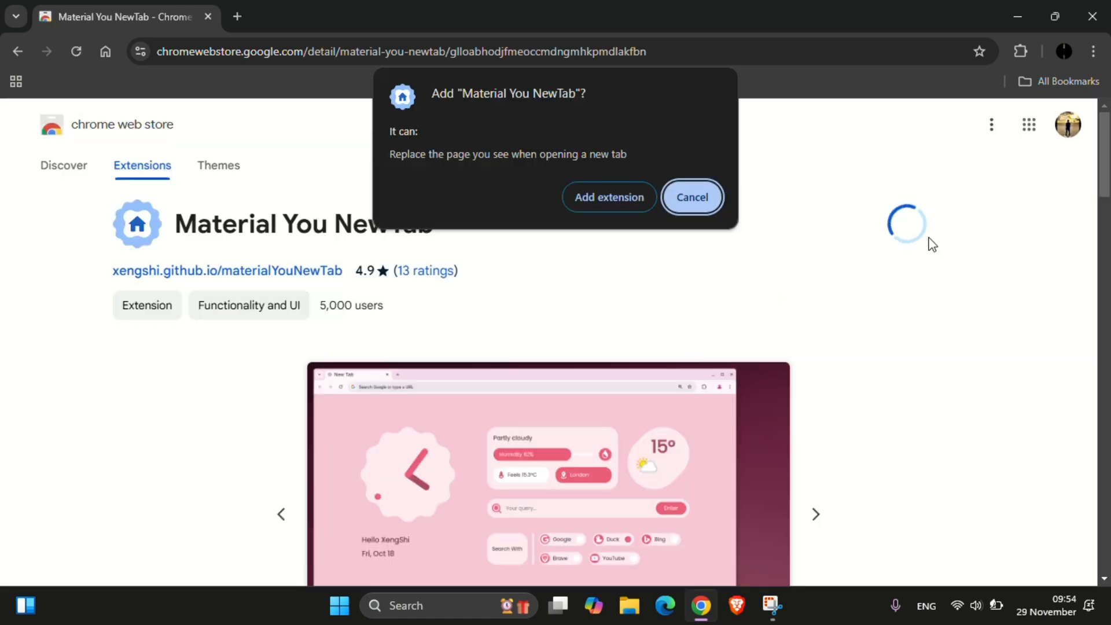
{"action": "left_click", "coordinate": [608, 197]}
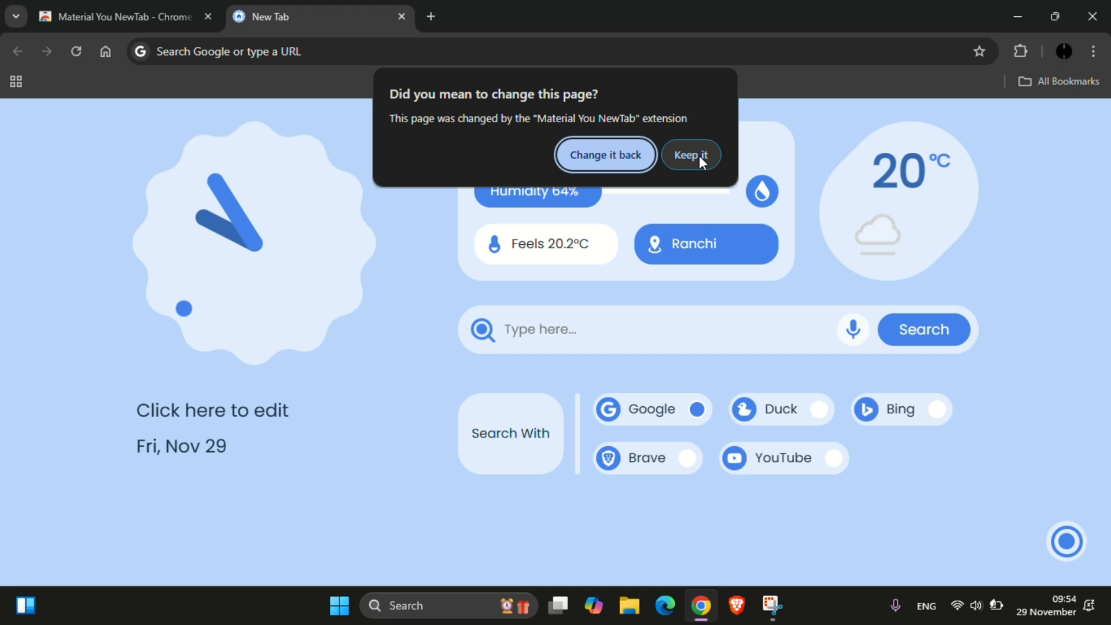
Set the greeting name to 'Abhay Vb', enable the shortcuts row and open settings
{"action": "left_click", "coordinate": [690, 154]}
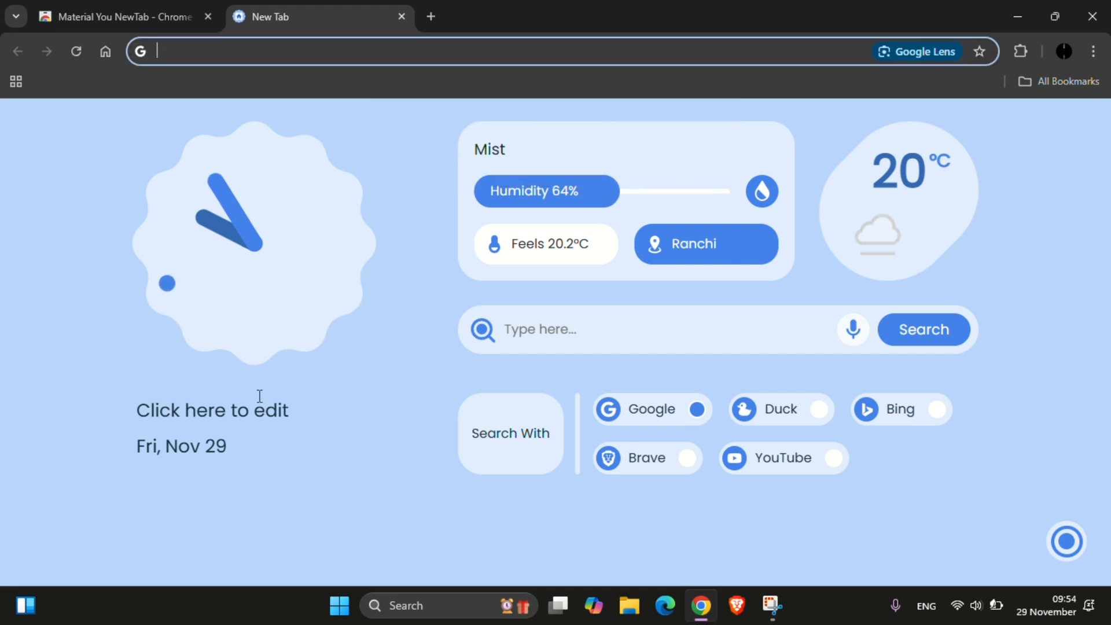
{"action": "type", "text": "Abhay Vb"}
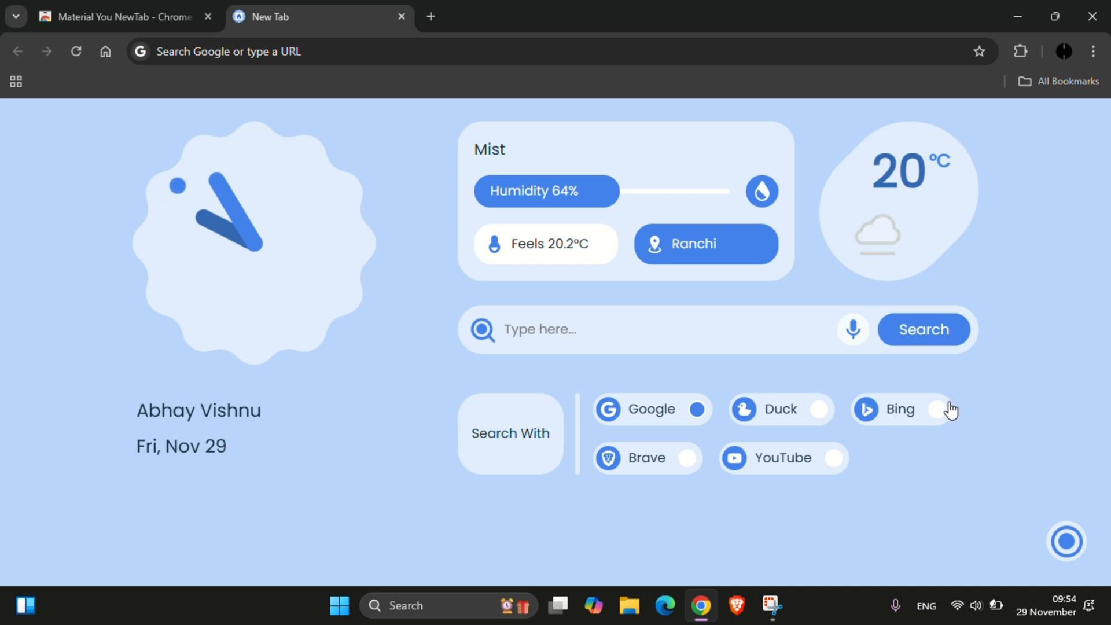
{"action": "left_click", "coordinate": [1066, 541]}
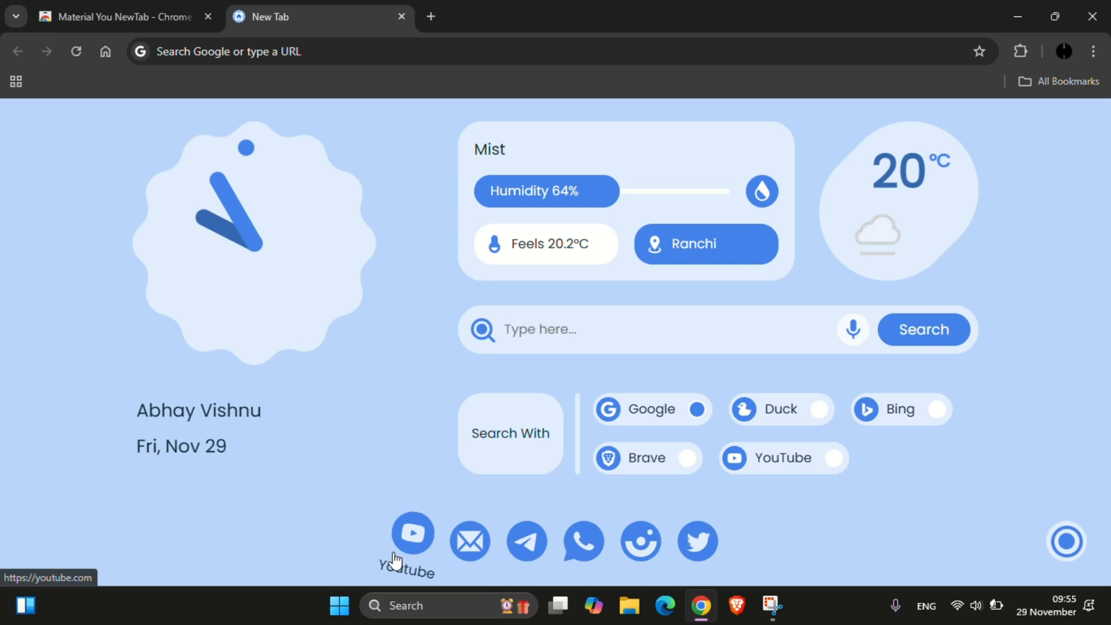
{"action": "left_click", "coordinate": [1067, 542]}
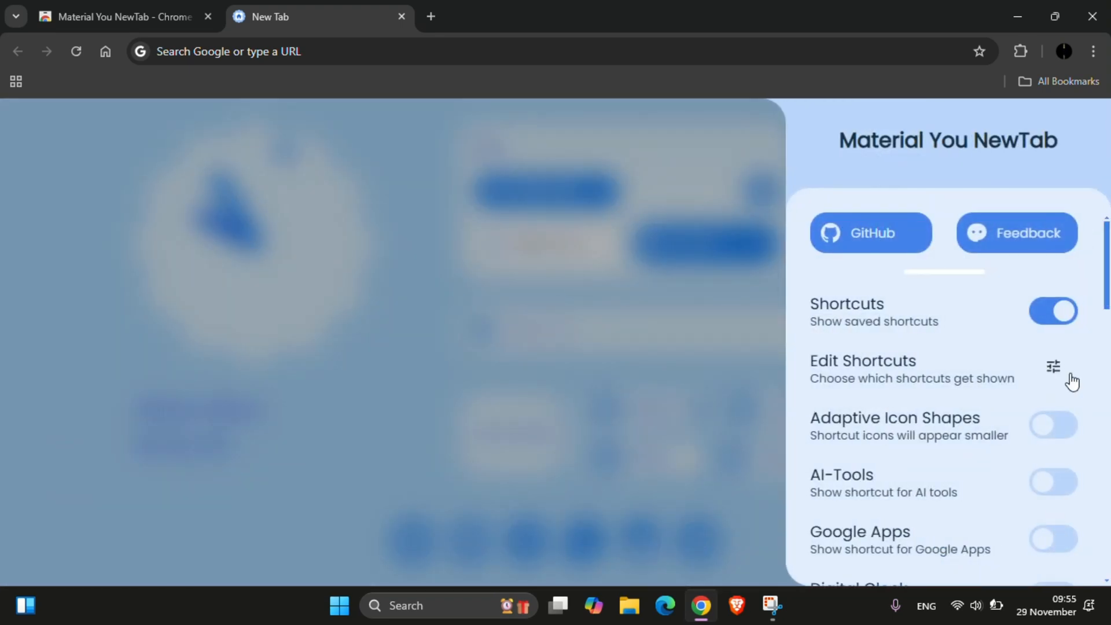
Enable the AI-Tools shortcut and the Digital Clock with greeting in settings
{"action": "left_click", "coordinate": [1054, 367]}
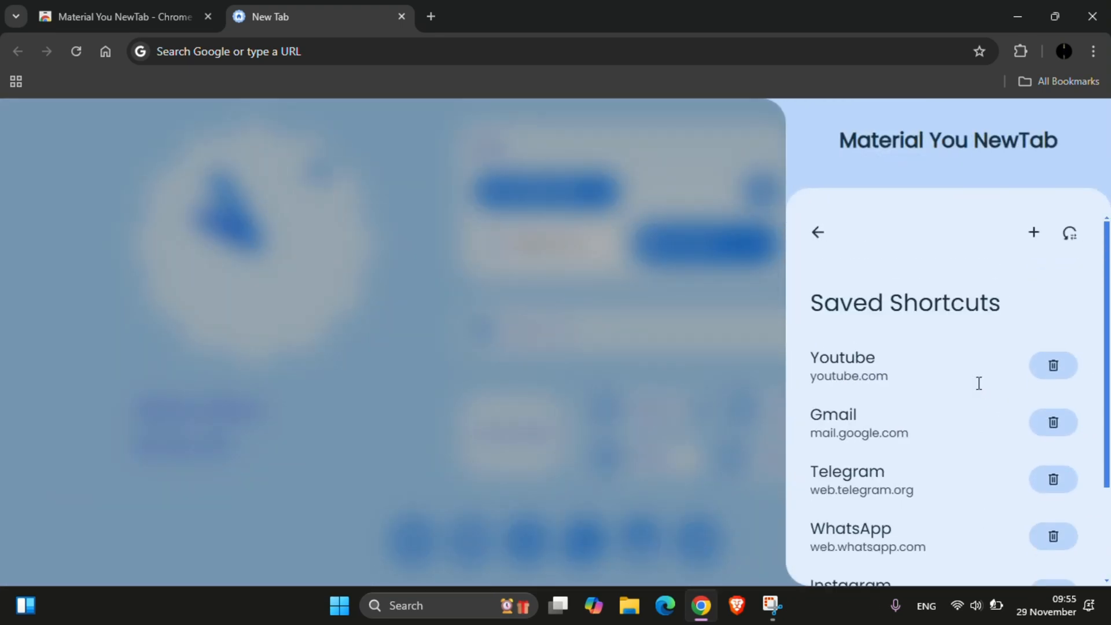
{"action": "left_click", "coordinate": [816, 231]}
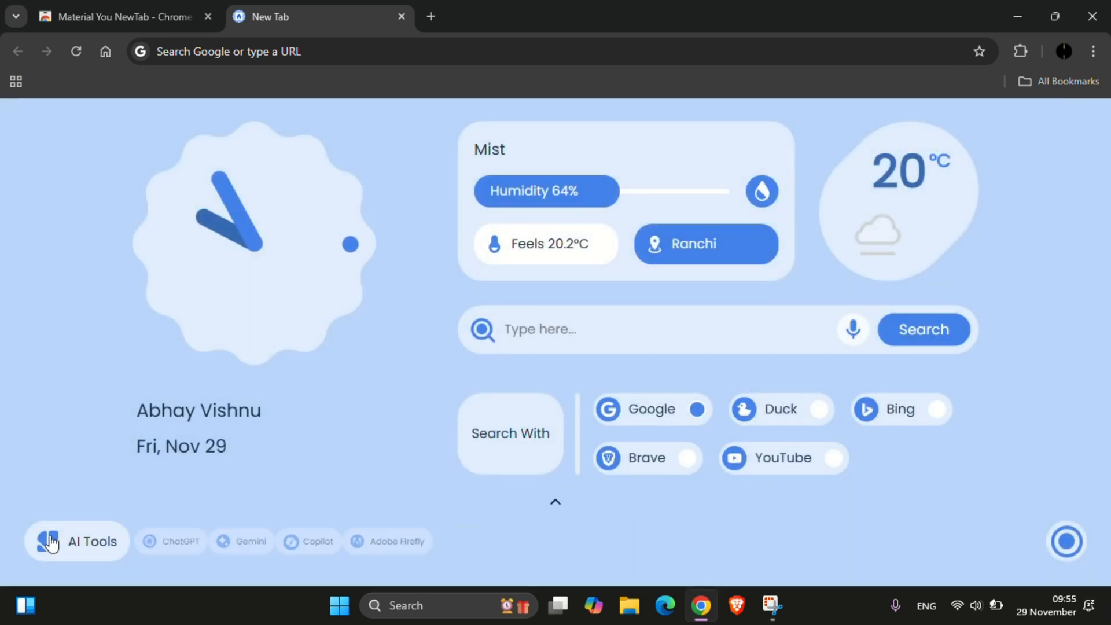
{"action": "left_click", "coordinate": [77, 541]}
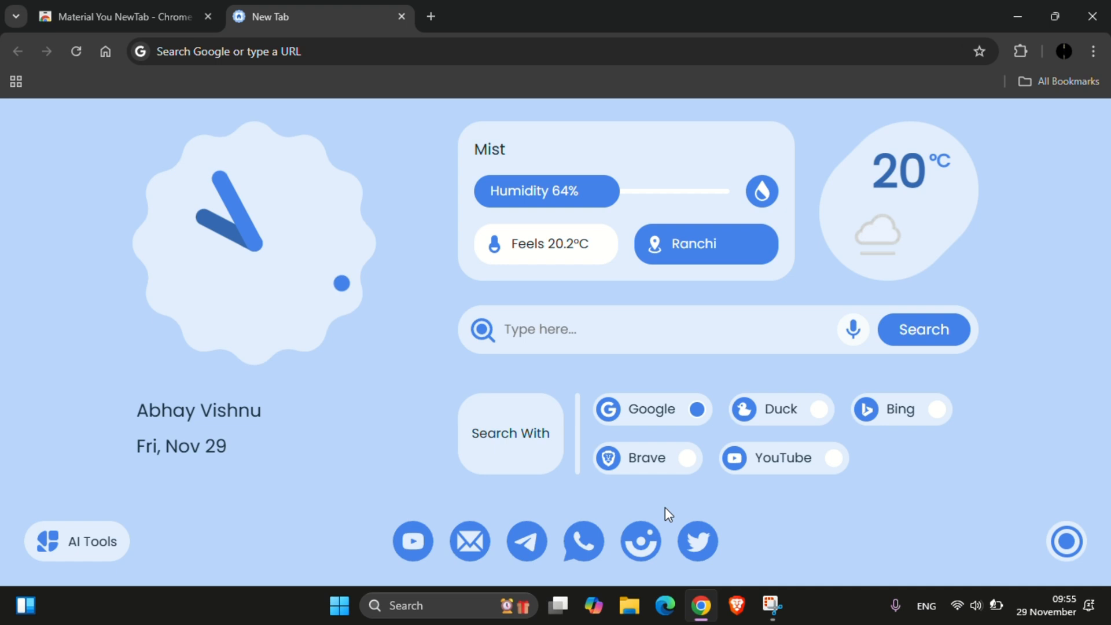
{"action": "left_click", "coordinate": [1066, 541]}
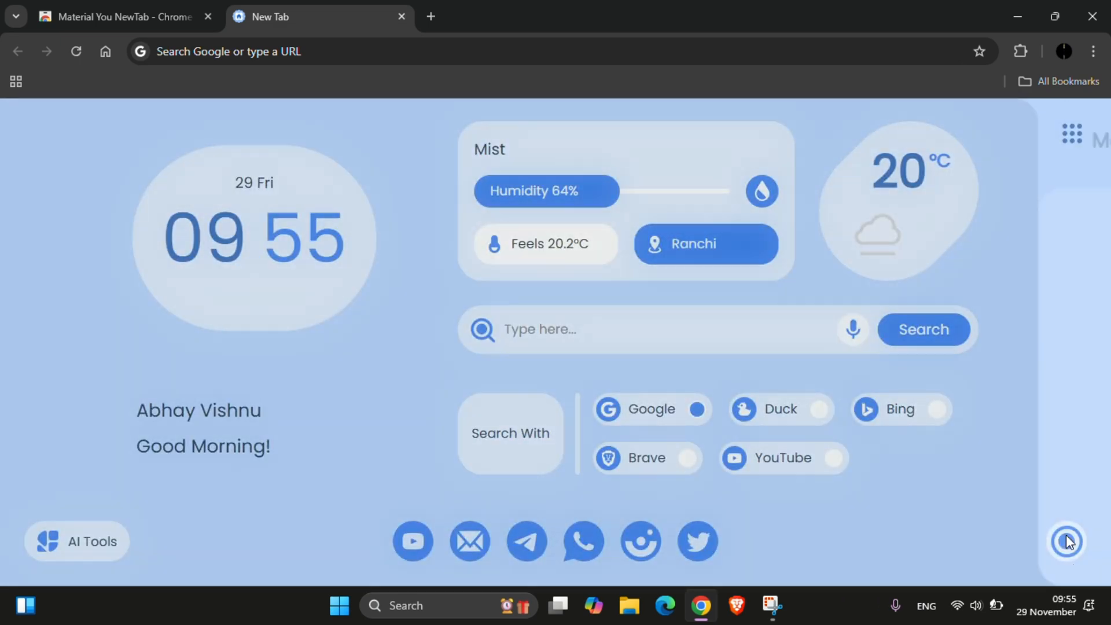
Switch the new tab colour theme to the orange swatch
{"action": "left_click", "coordinate": [1067, 542]}
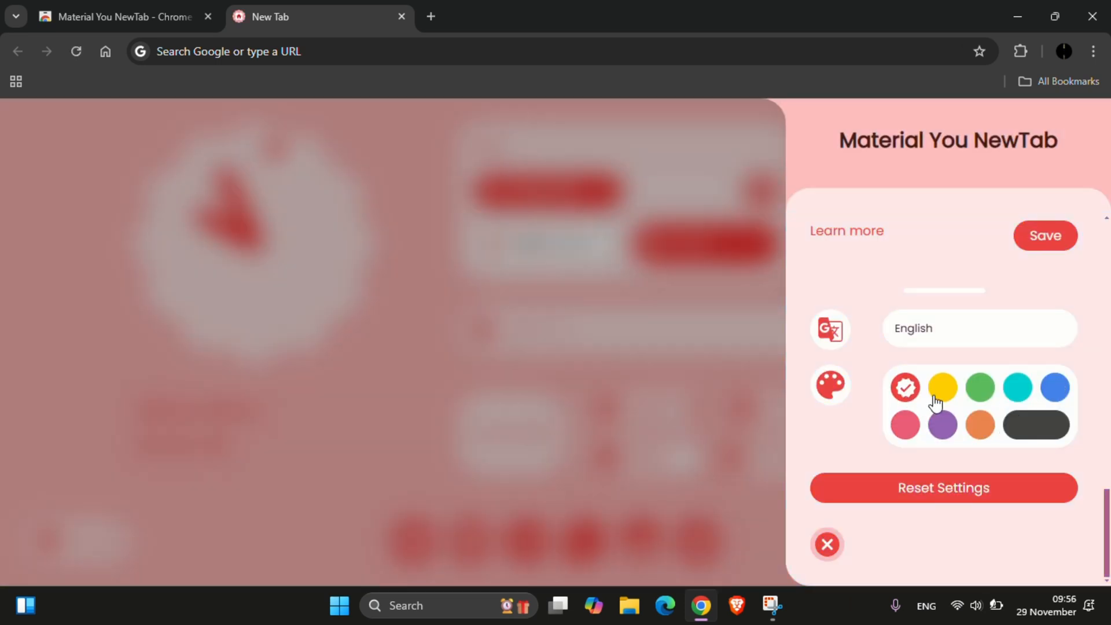
{"action": "left_click", "coordinate": [980, 425]}
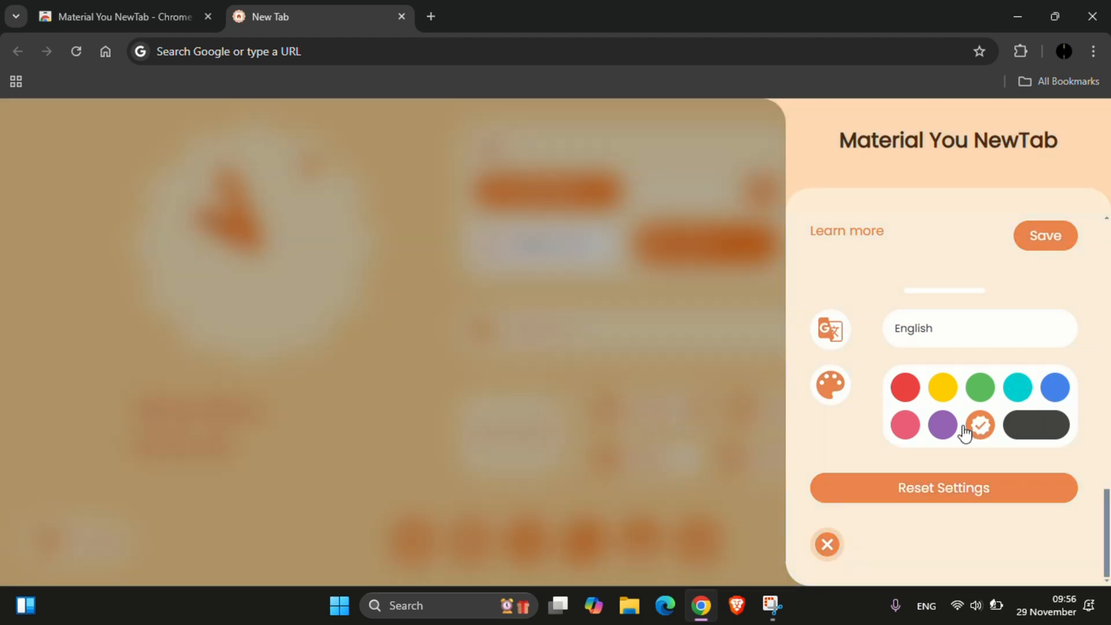